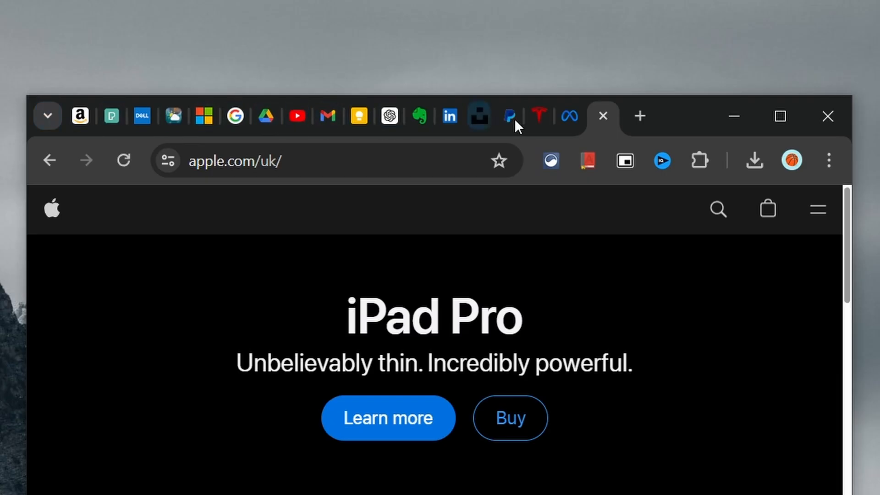
- Show the Drivers page confirming NVIDIA Studio Driver 552.22 is the latest installed
{"action": "left_click", "coordinate": [640, 117]}
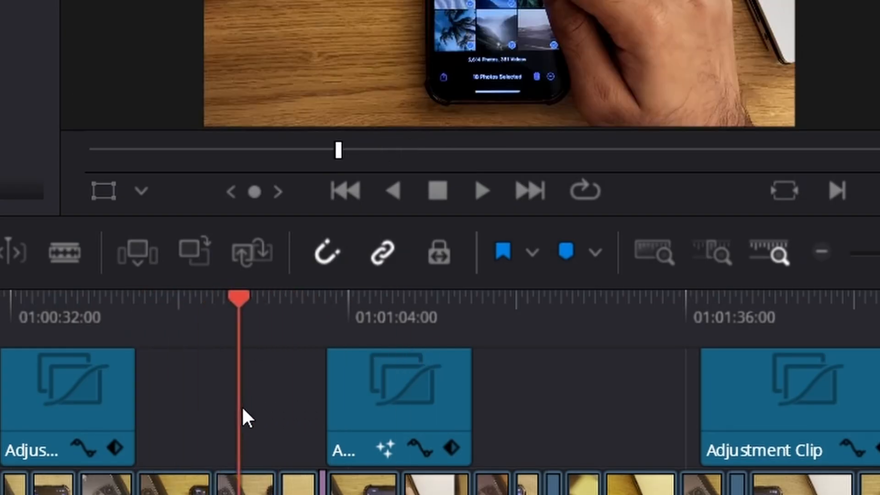
{"action": "left_click", "coordinate": [93, 9]}
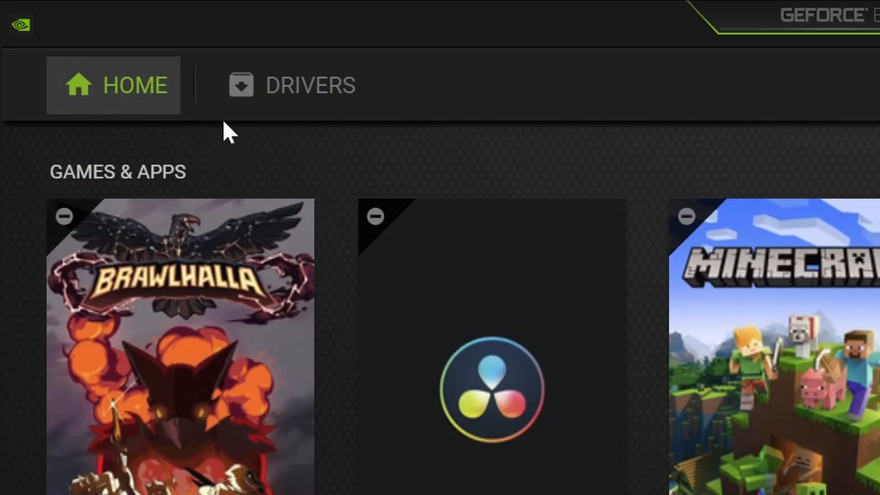
{"action": "left_click", "coordinate": [289, 85]}
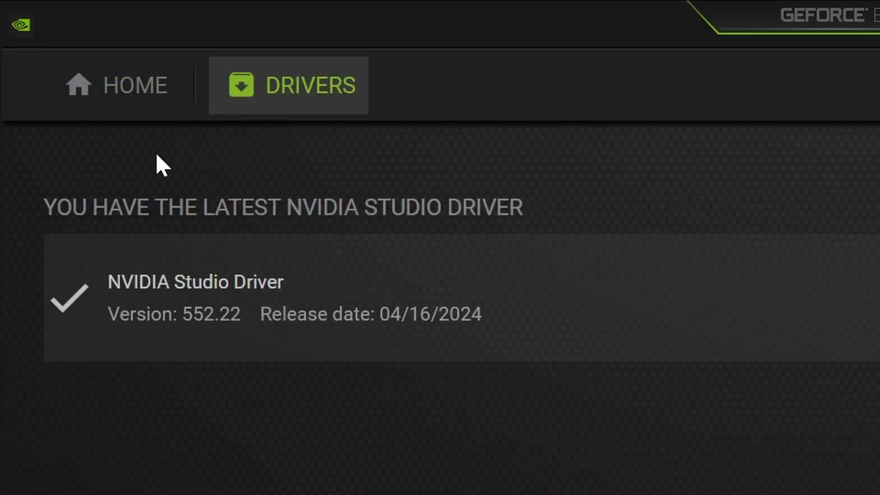
{"action": "mouse_move", "coordinate": [612, 222]}
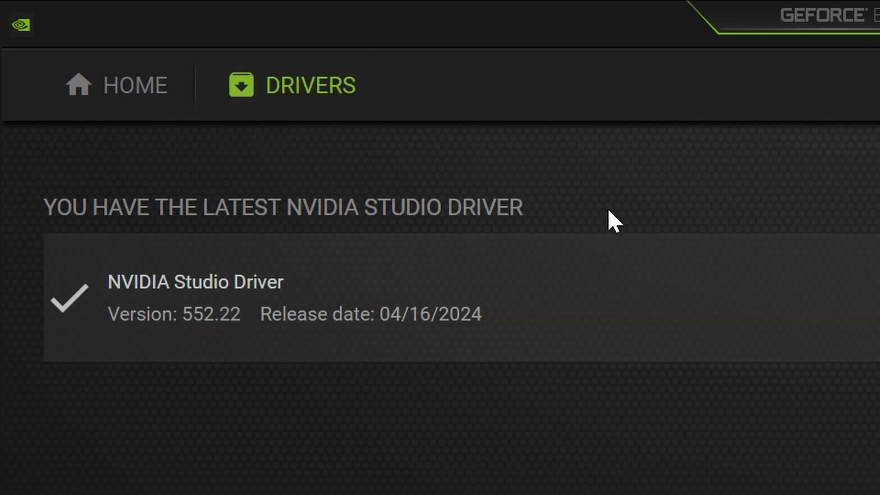